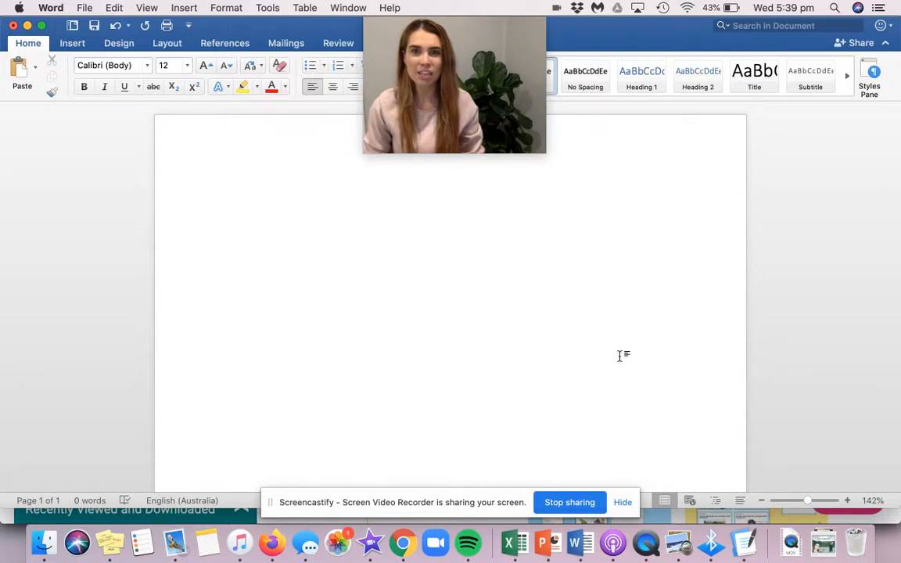
Place the insertion point at the top of the blank document
{"action": "left_click", "coordinate": [228, 194]}
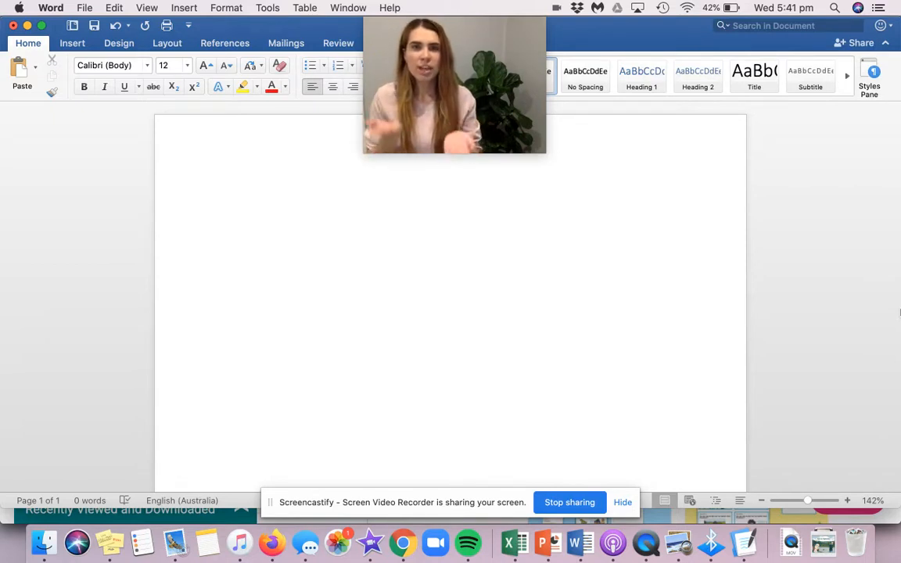
{"action": "left_click", "coordinate": [228, 194]}
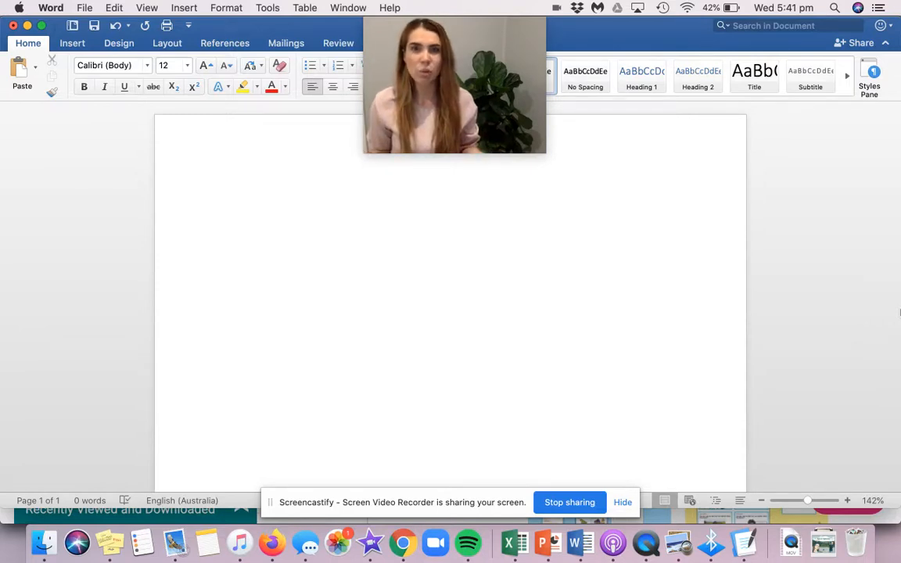
{"action": "left_click", "coordinate": [228, 194]}
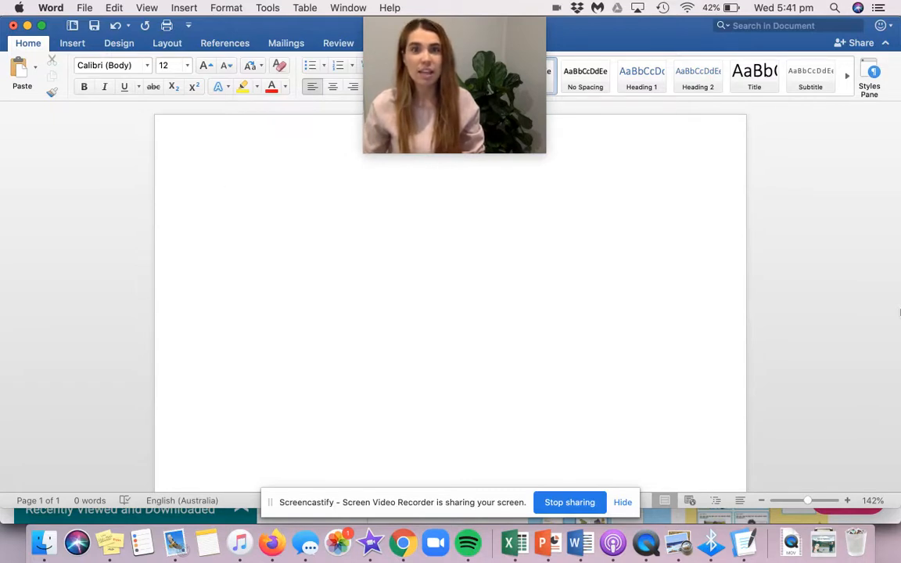
{"action": "left_click", "coordinate": [228, 194]}
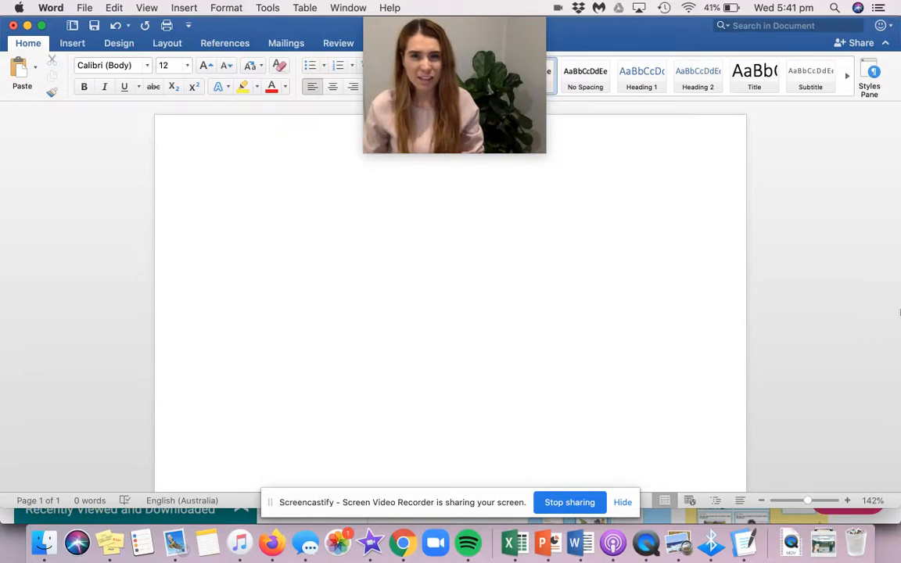
{"action": "left_click", "coordinate": [229, 194]}
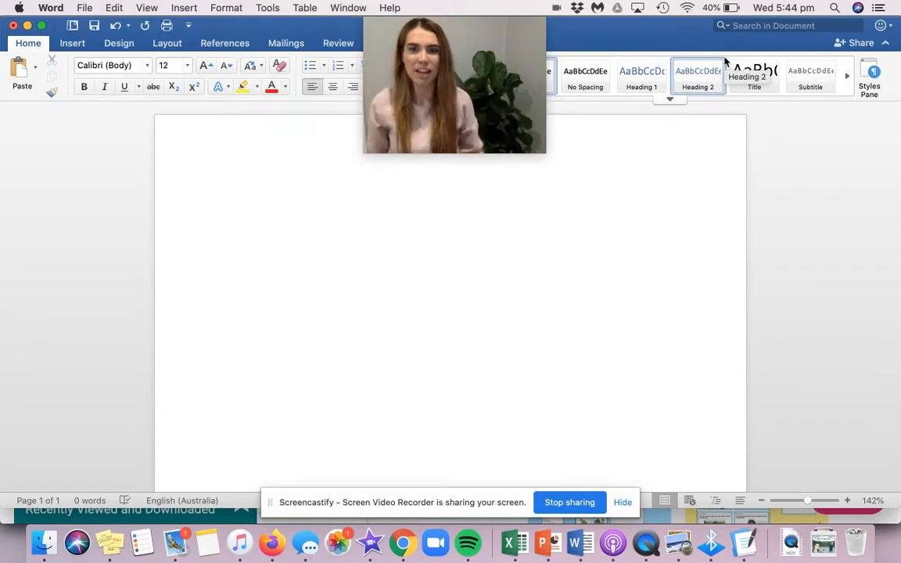
{"action": "left_click", "coordinate": [228, 194]}
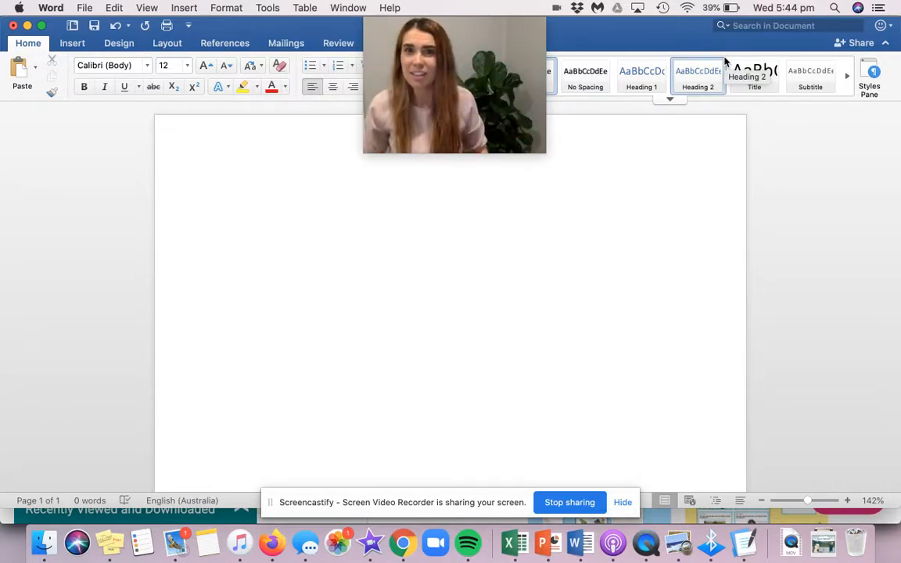
{"action": "left_click", "coordinate": [228, 194]}
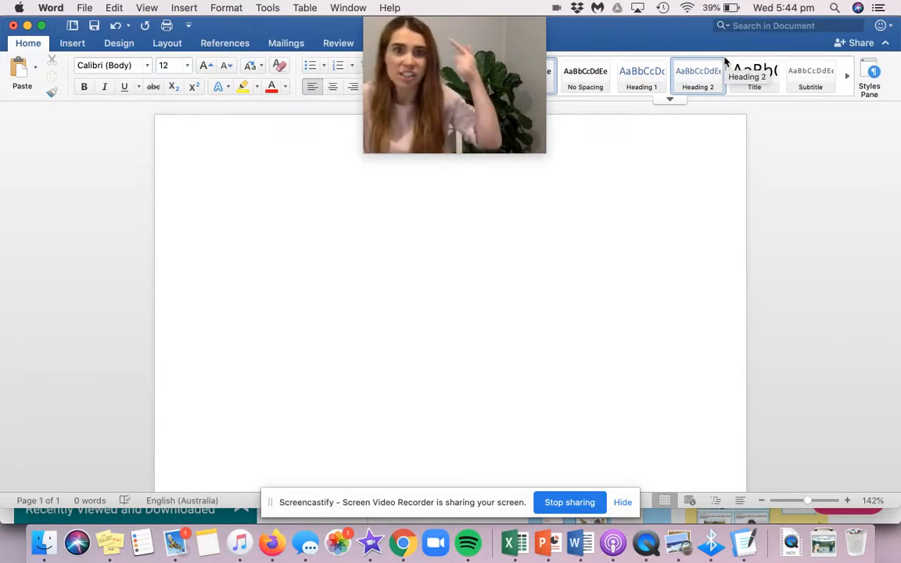
{"action": "left_click", "coordinate": [228, 194]}
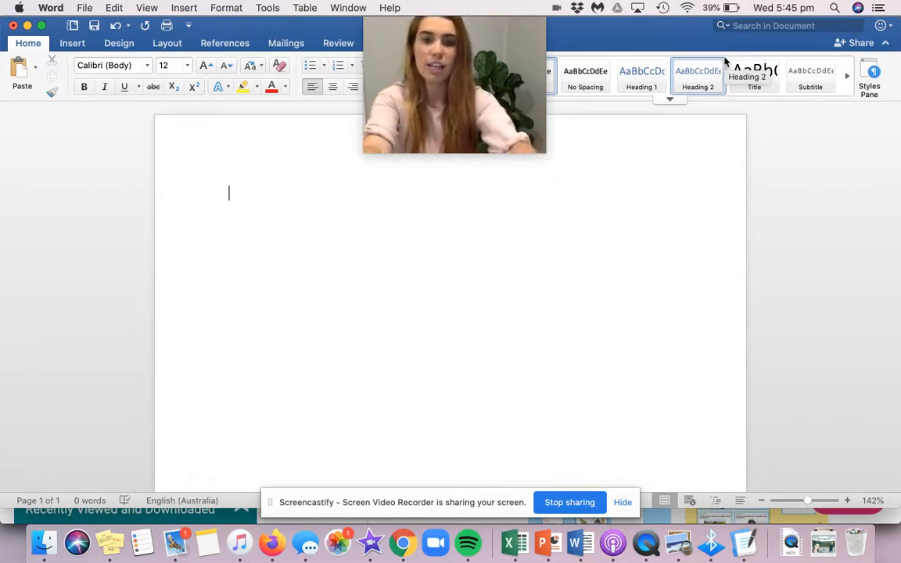
Write the question "Is it better to live in the country/bush or in the city?"
{"action": "type", "text": "Is it better"}
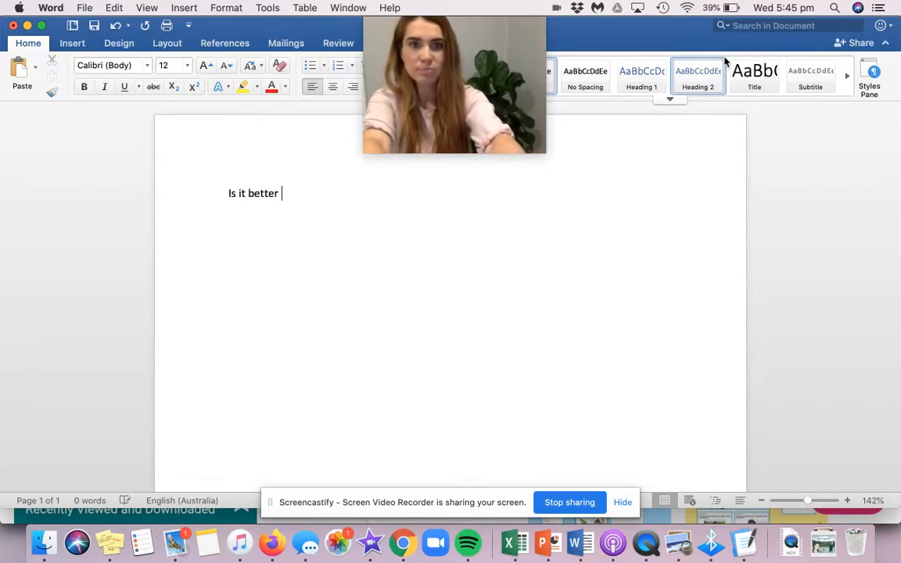
{"action": "type", "text": "to live"}
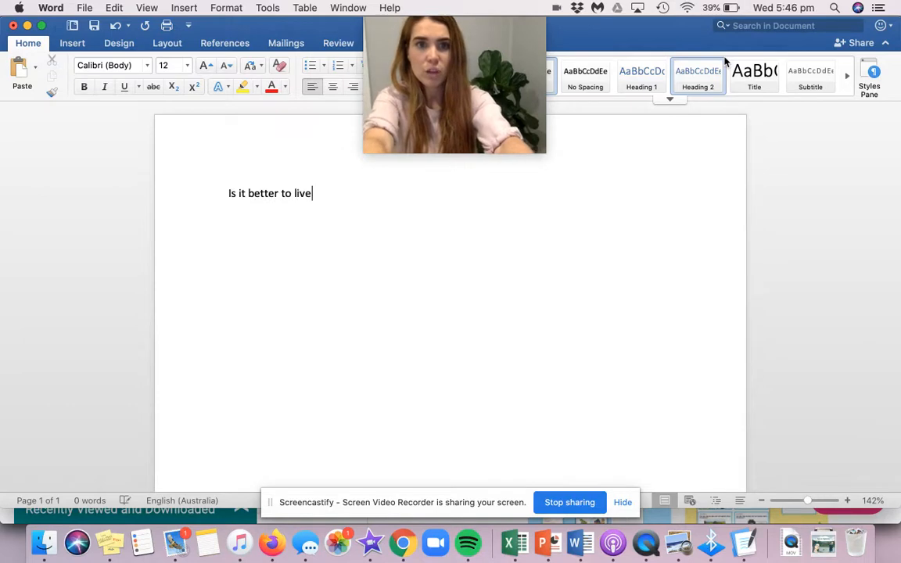
{"action": "type", "text": "in the country"}
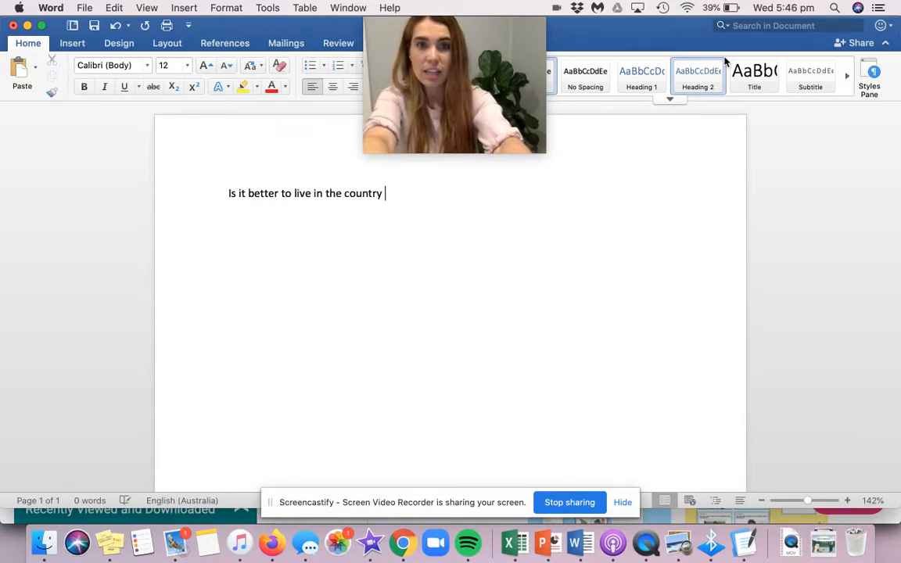
{"action": "type", "text": "o"}
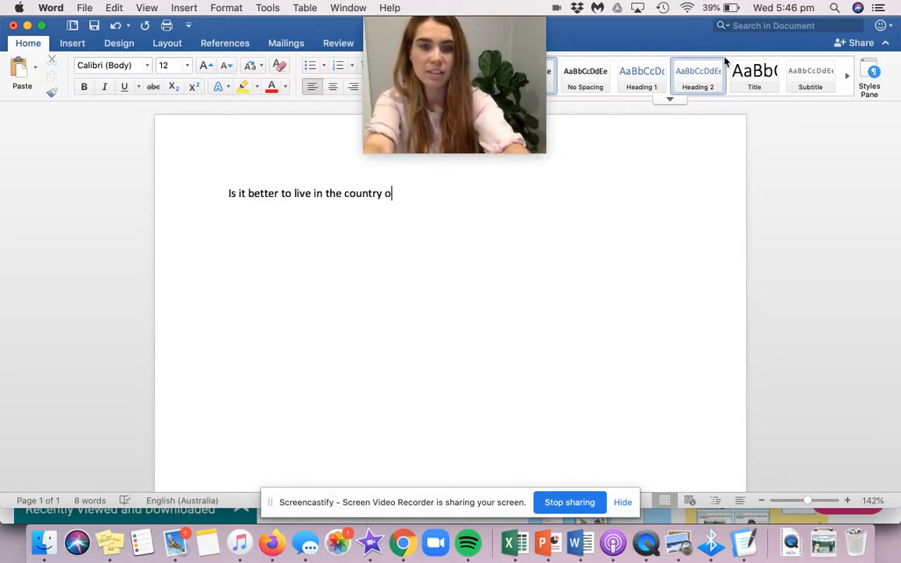
{"action": "type", "text": "/bus"}
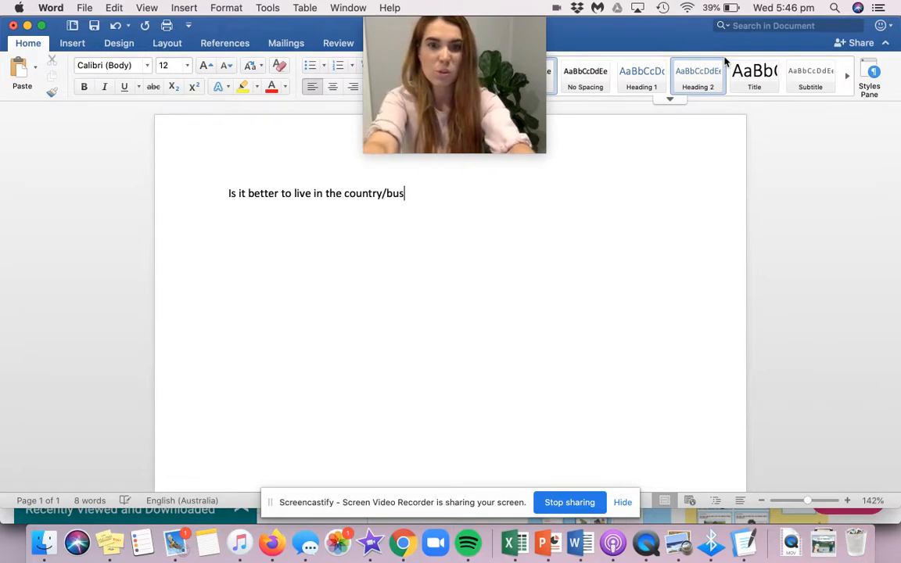
{"action": "type", "text": "h"}
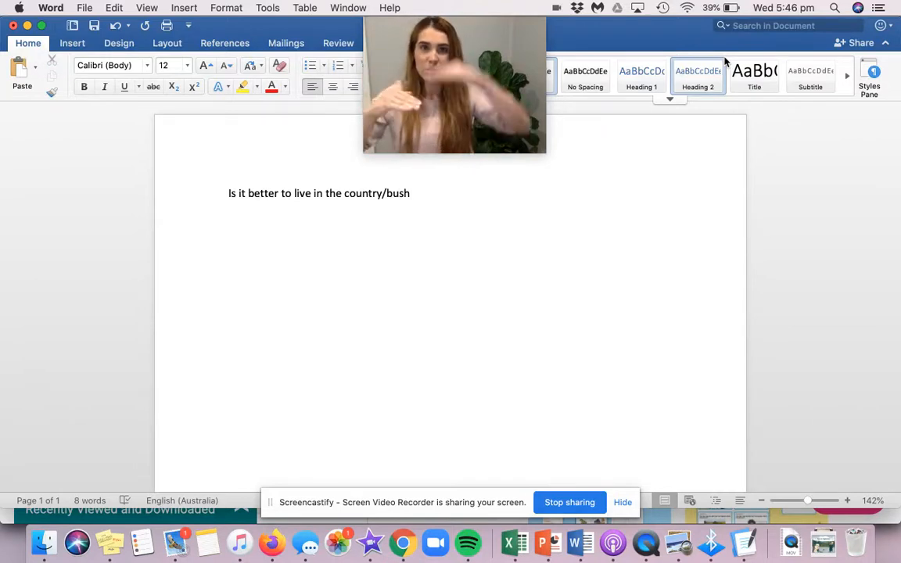
{"action": "type", "text": "o"}
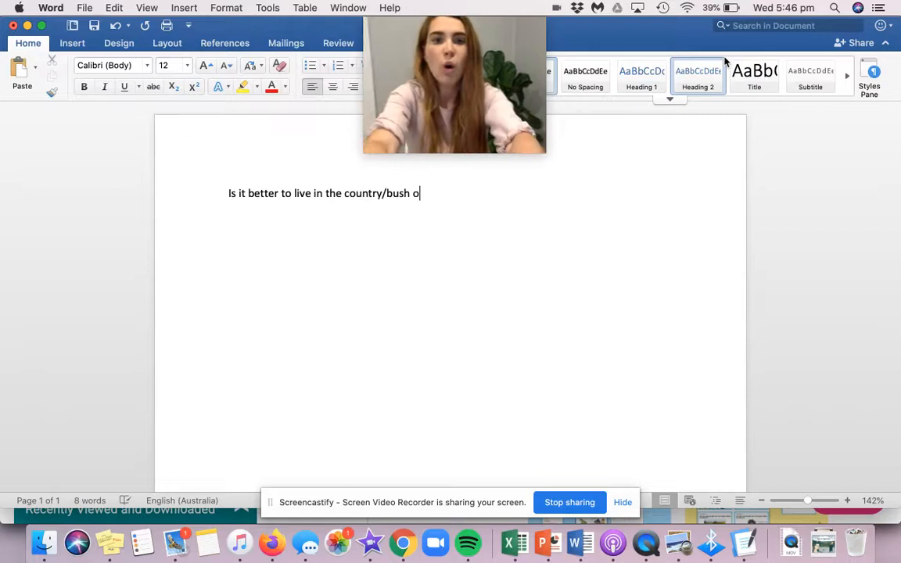
{"action": "type", "text": "r"}
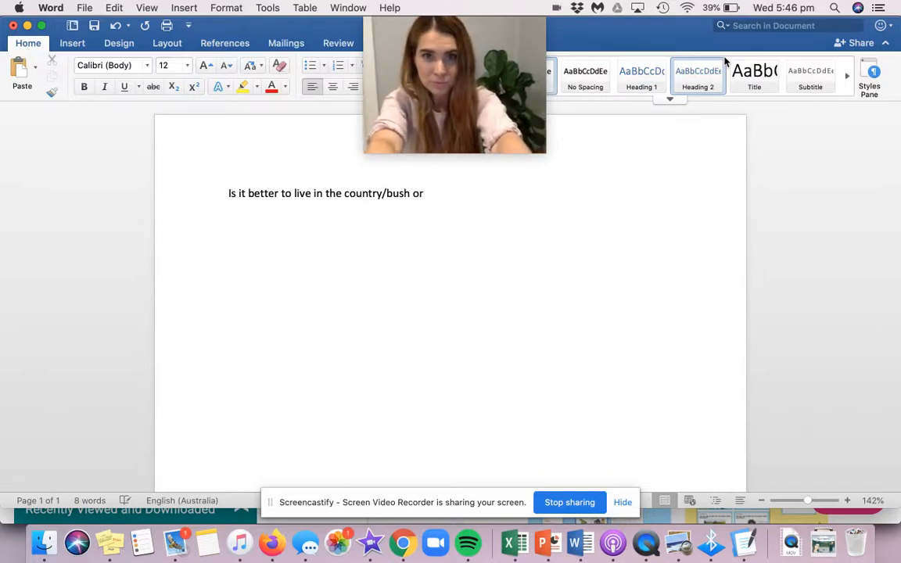
{"action": "type", "text": "\" \""}
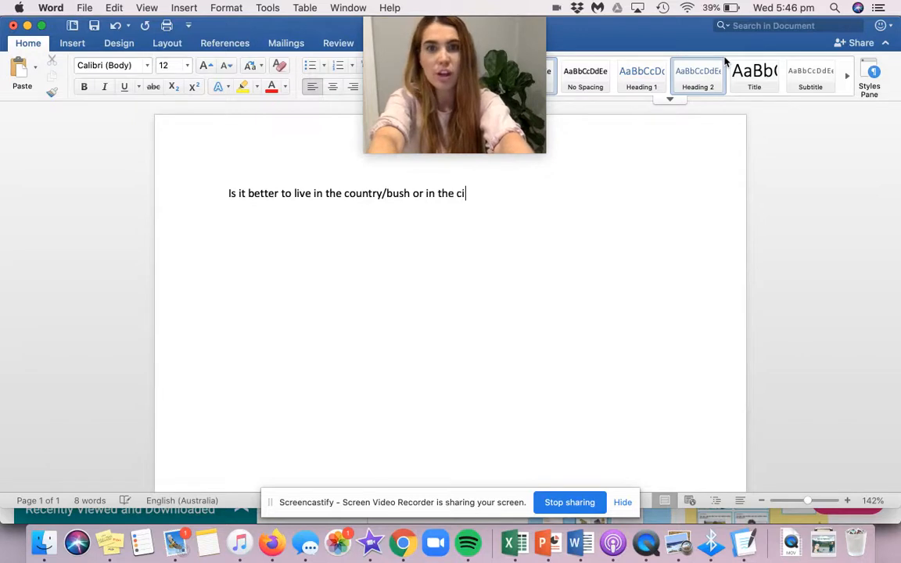
{"action": "type", "text": "ty?"}
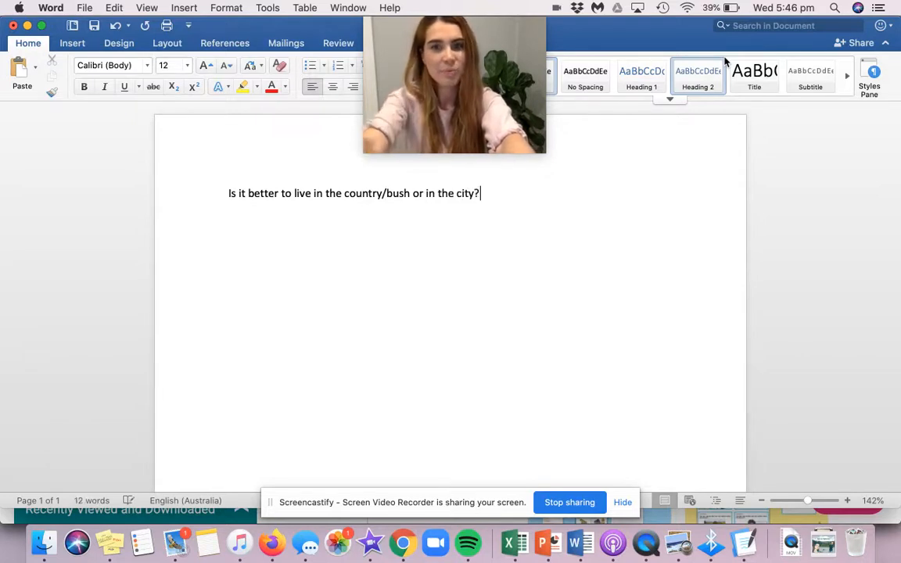
Set the question to font size 40 and centre it on the page
{"action": "triple_click", "coordinate": [354, 194]}
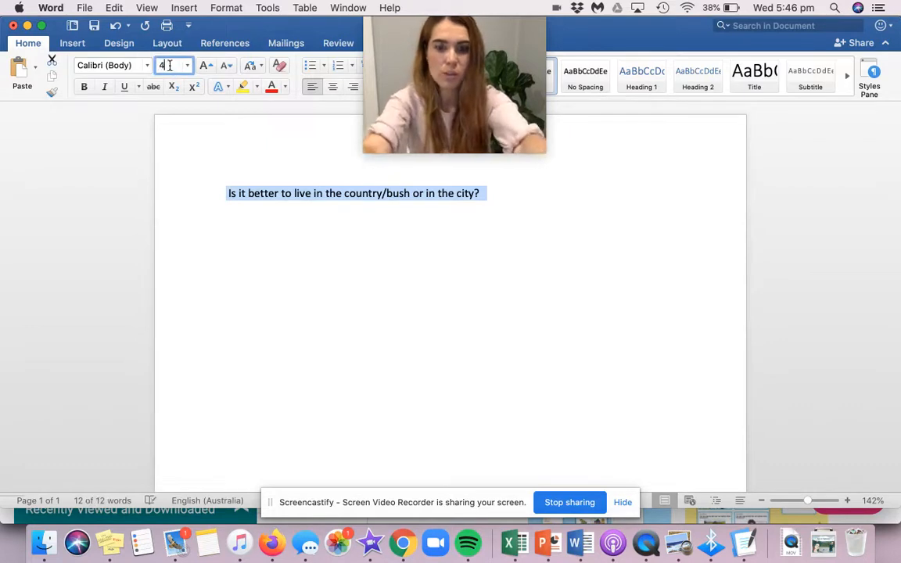
{"action": "type", "text": "40"}
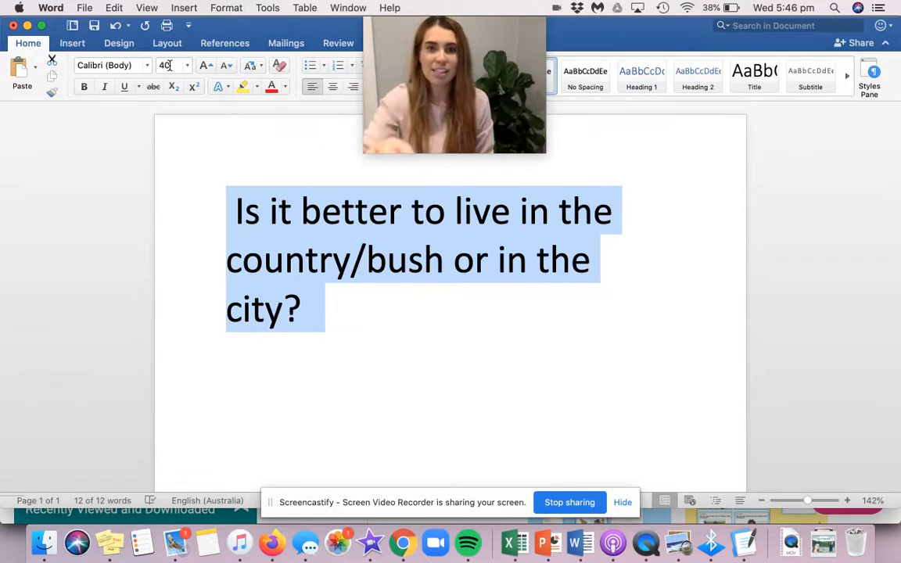
{"action": "left_click", "coordinate": [331, 88]}
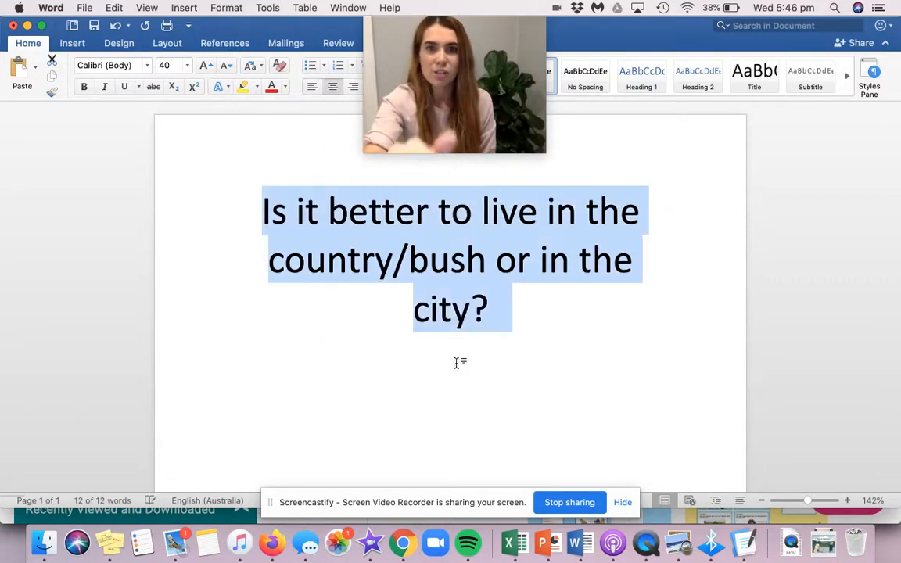
{"action": "left_click", "coordinate": [513, 327]}
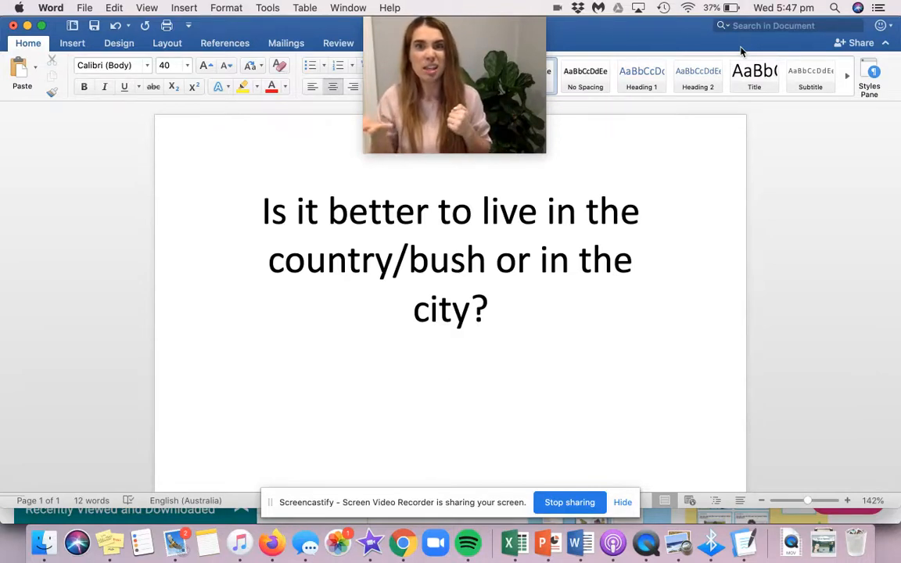
{"action": "left_click", "coordinate": [450, 403]}
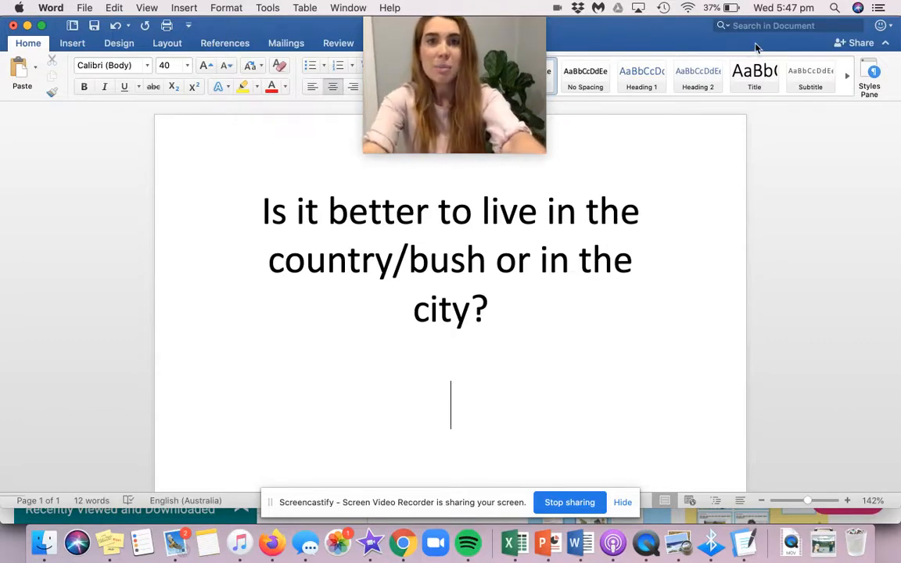
Start numbered item 1: it is better to live in the bush because nature is very calming
{"action": "type", "text": "1"}
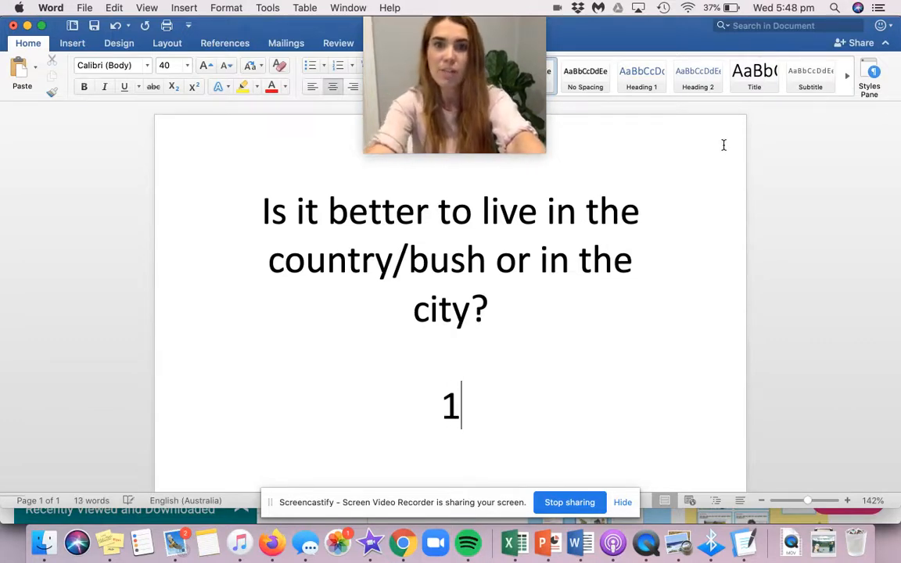
{"action": "type", "text": "."}
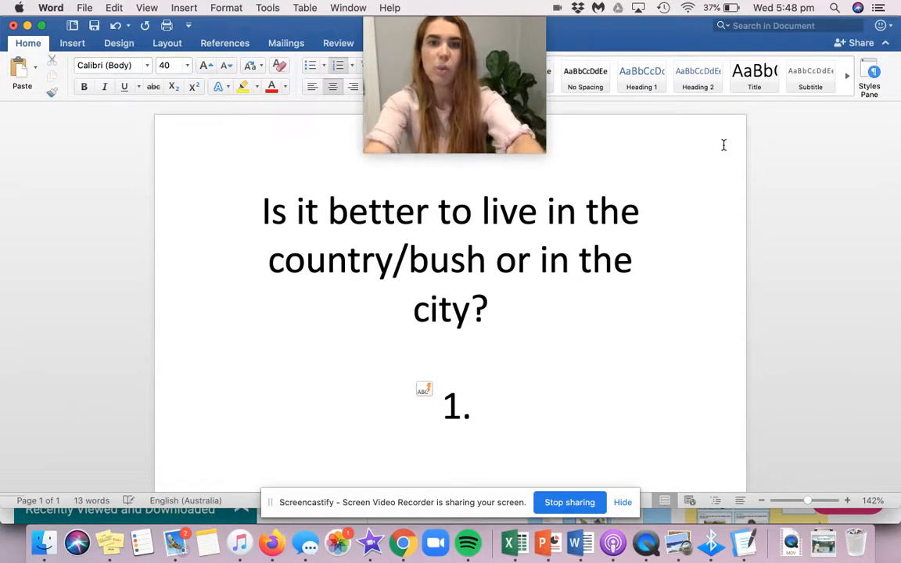
{"action": "type", "text": "It"}
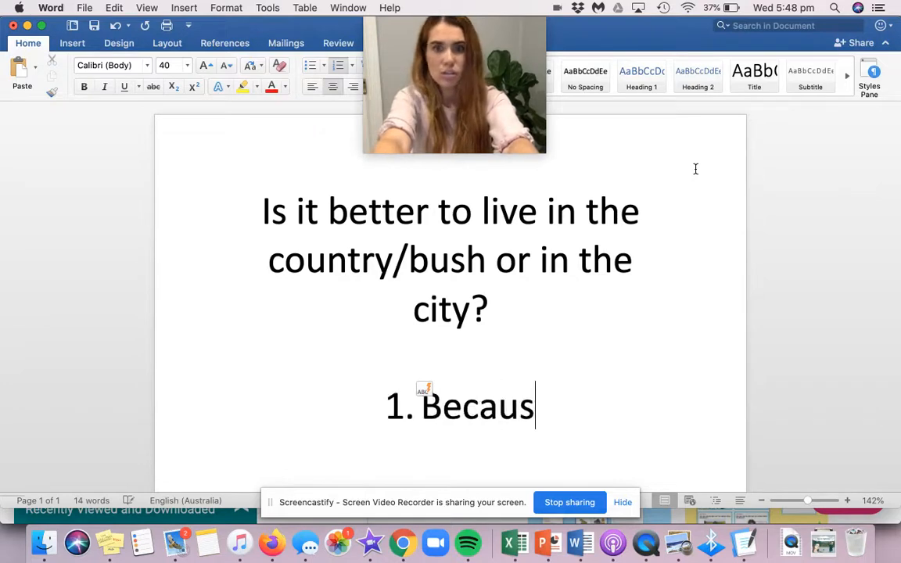
{"action": "type", "text": "e"}
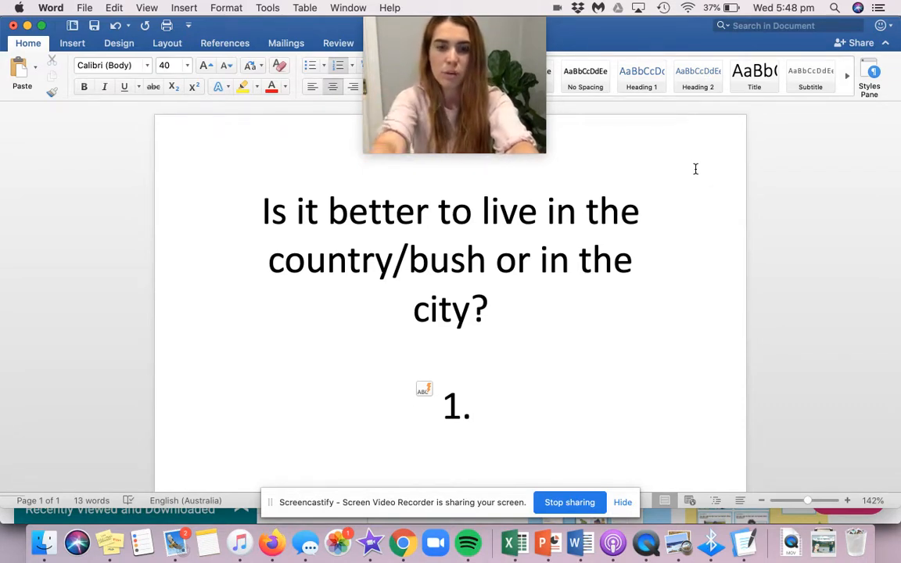
{"action": "type", "text": "It is better to"}
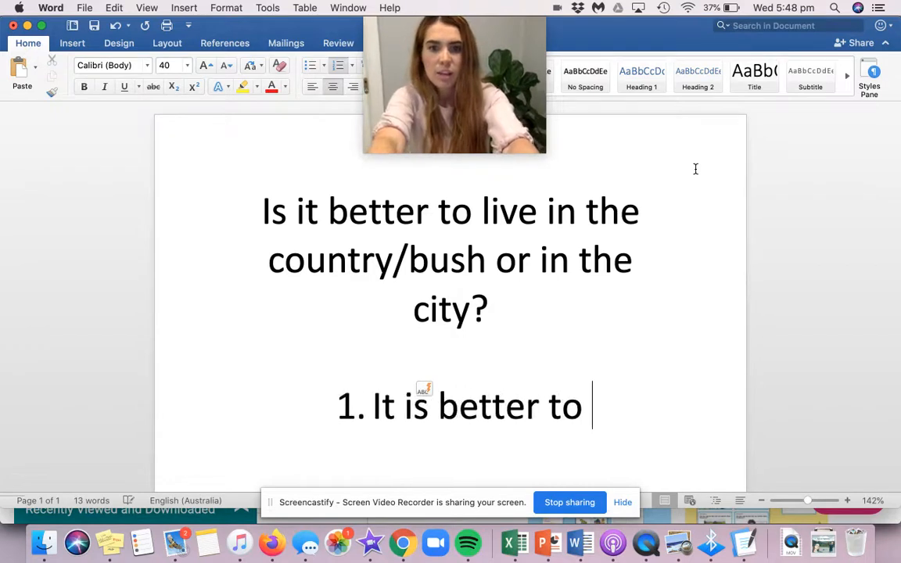
{"action": "type", "text": "live"}
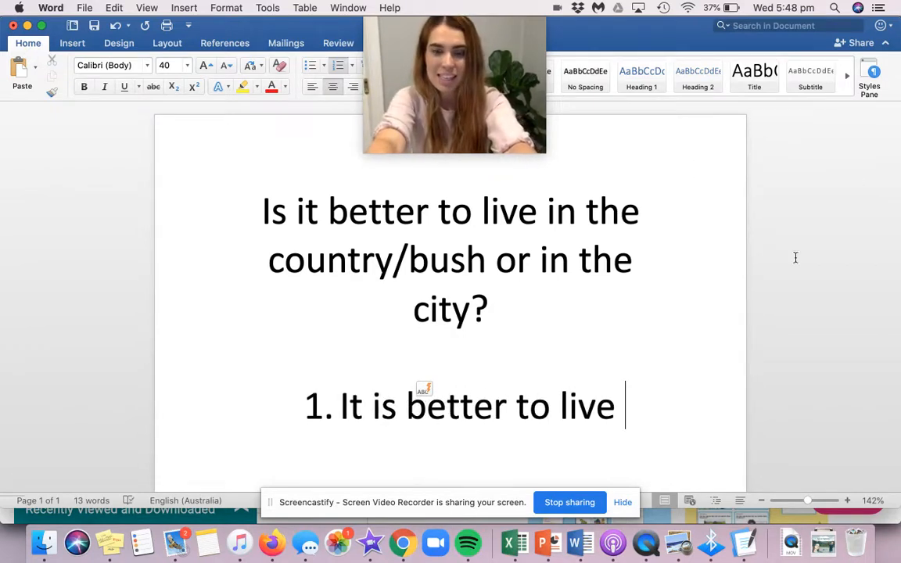
{"action": "type", "text": "in the"}
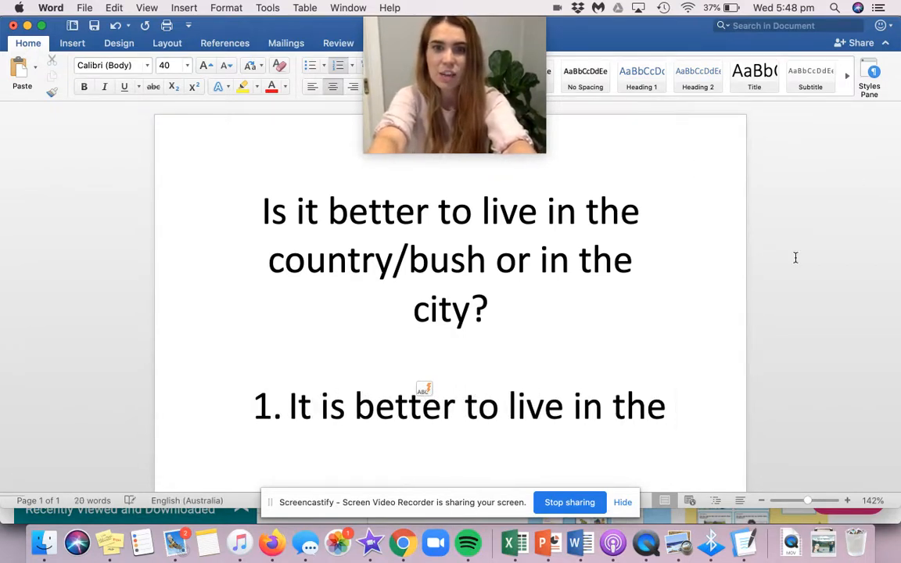
{"action": "type", "text": "bush because there is lots of"}
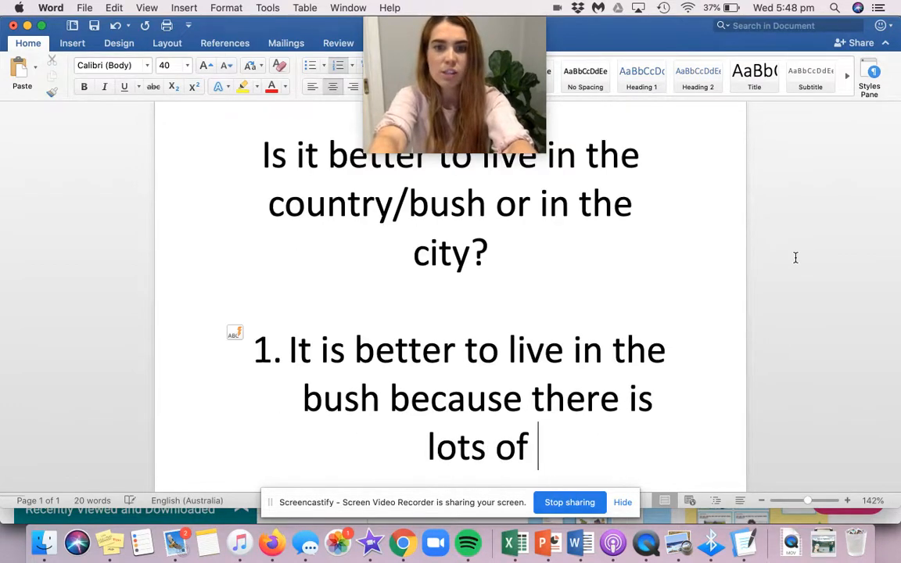
{"action": "type", "text": "nature and nat"}
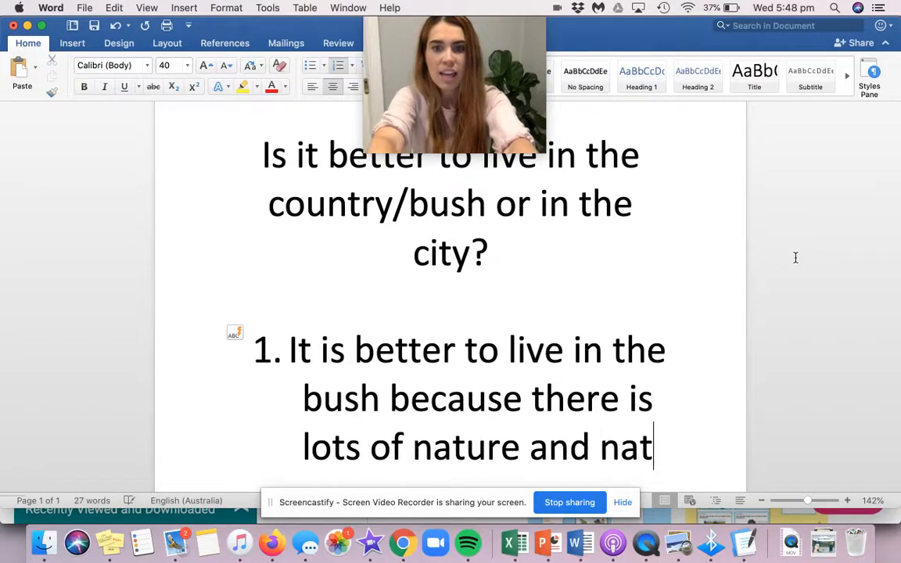
{"action": "type", "text": "ure is very calming. I like to be"}
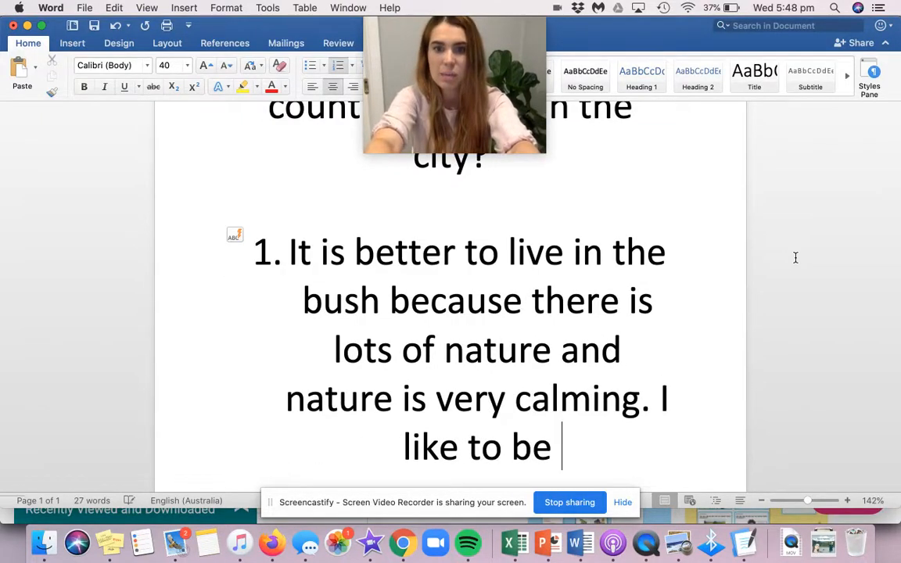
{"action": "type", "text": "calm."}
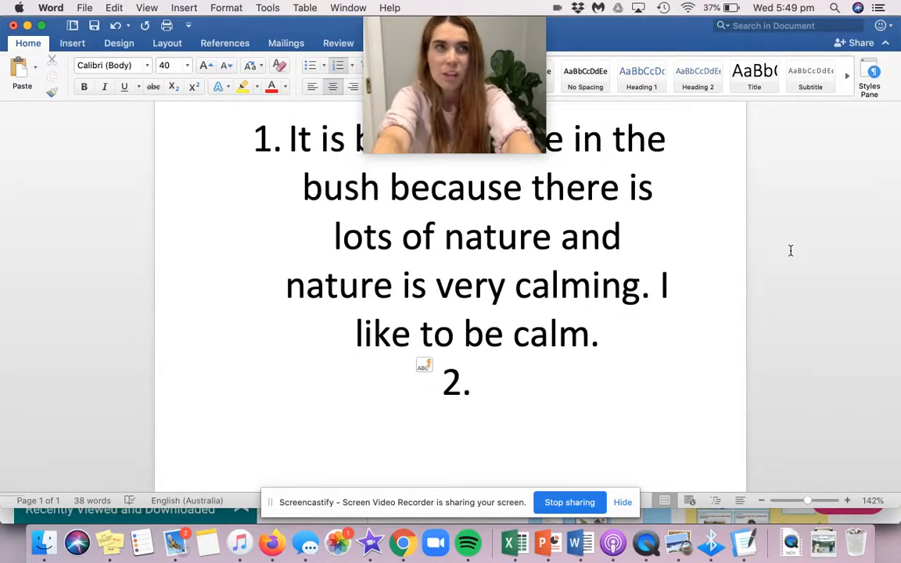
Complete reason 2: the bush has lots of space to play and isn't crowded
{"action": "type", "text": "It is better to live in the bush"}
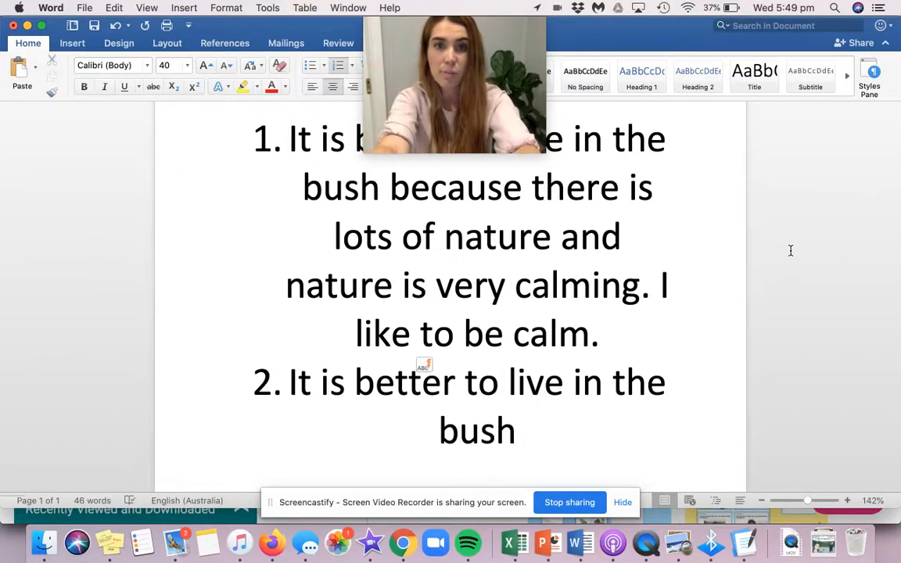
{"action": "left_click", "coordinate": [525, 430]}
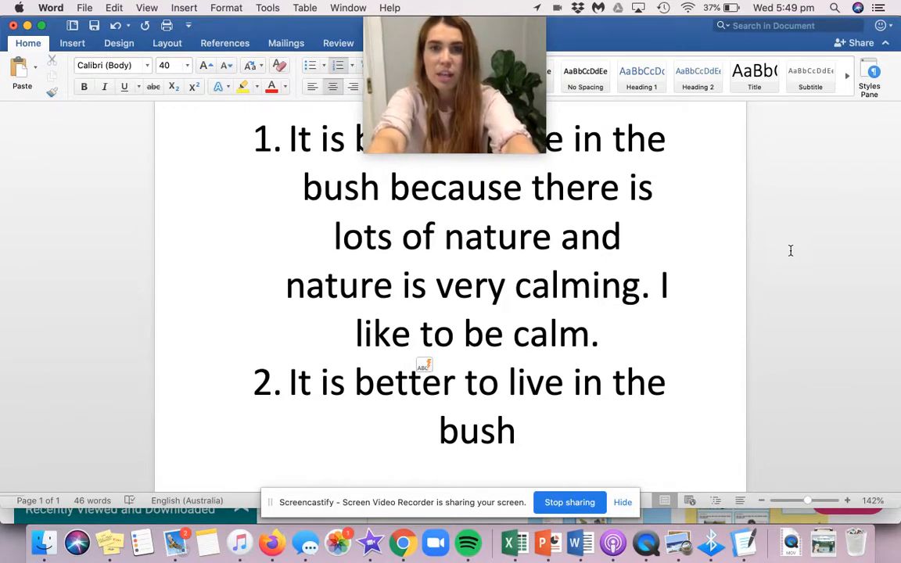
{"action": "type", "text": "because"}
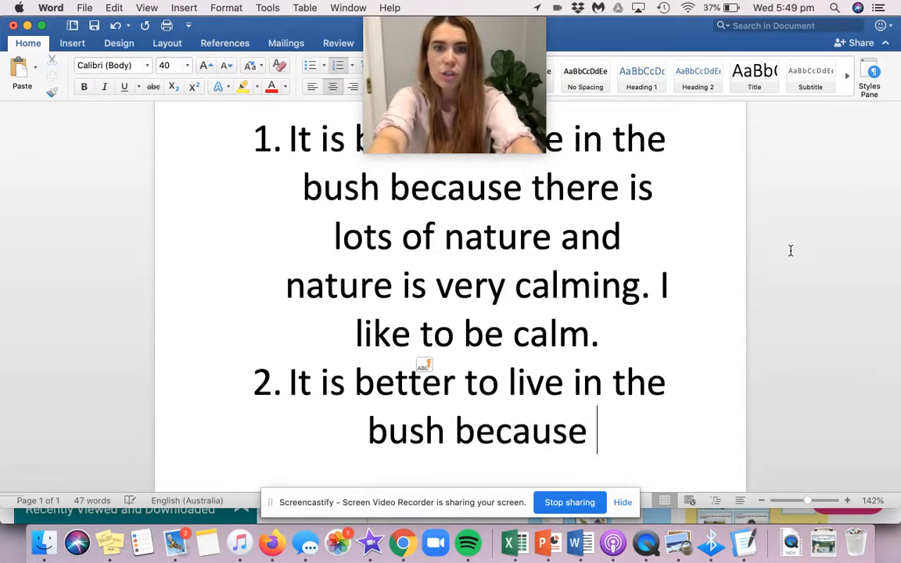
{"action": "scroll", "scroll_direction": "down", "scroll_amount": 3}
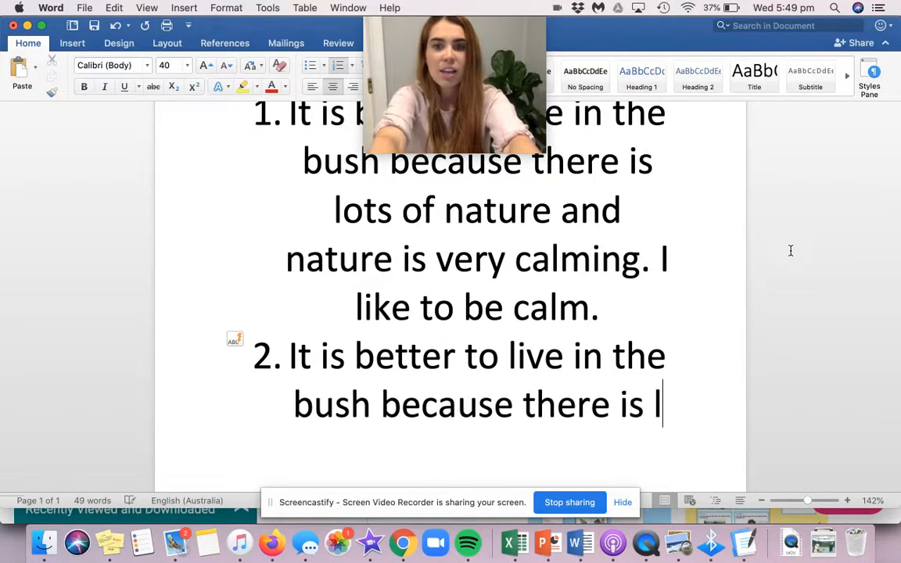
{"action": "type", "text": "ots of space to p"}
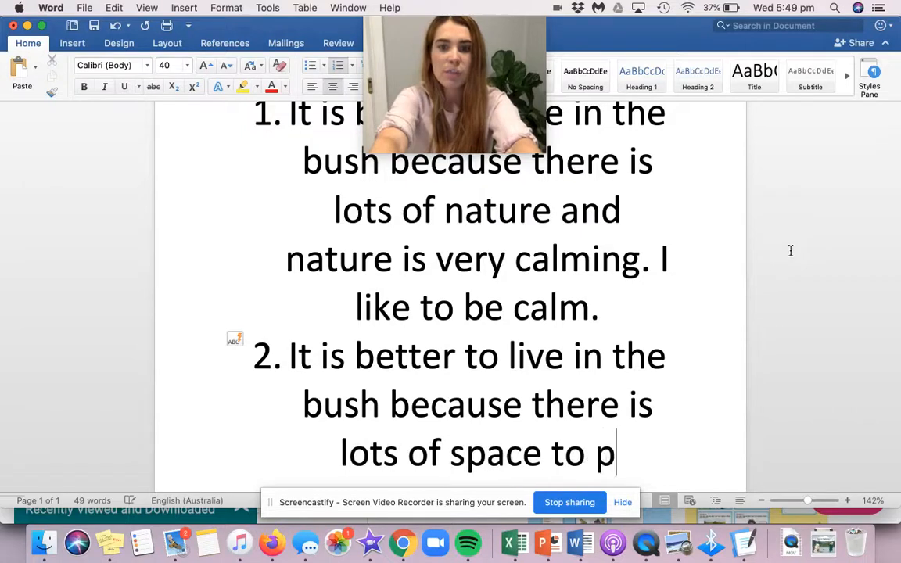
{"action": "type", "text": "lay and"}
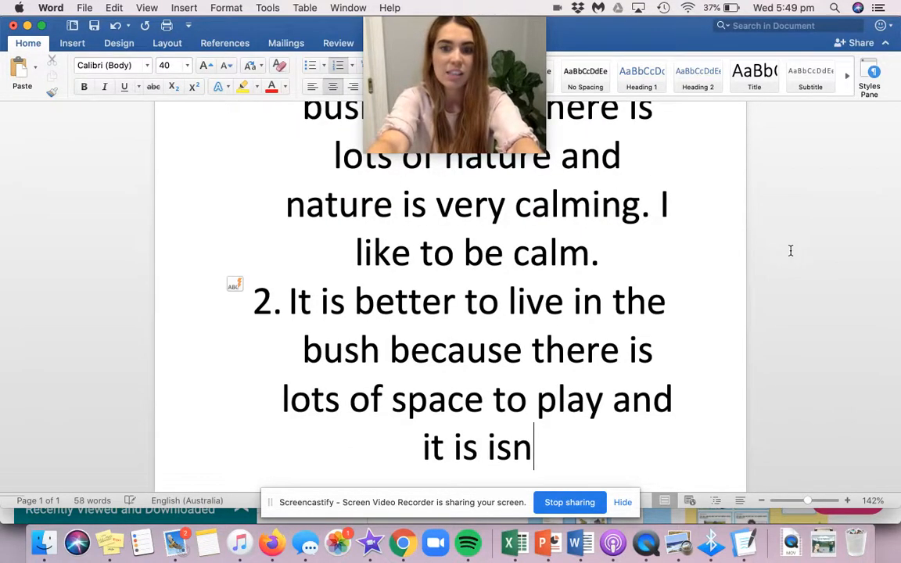
{"action": "type", "text": "'t crowded."}
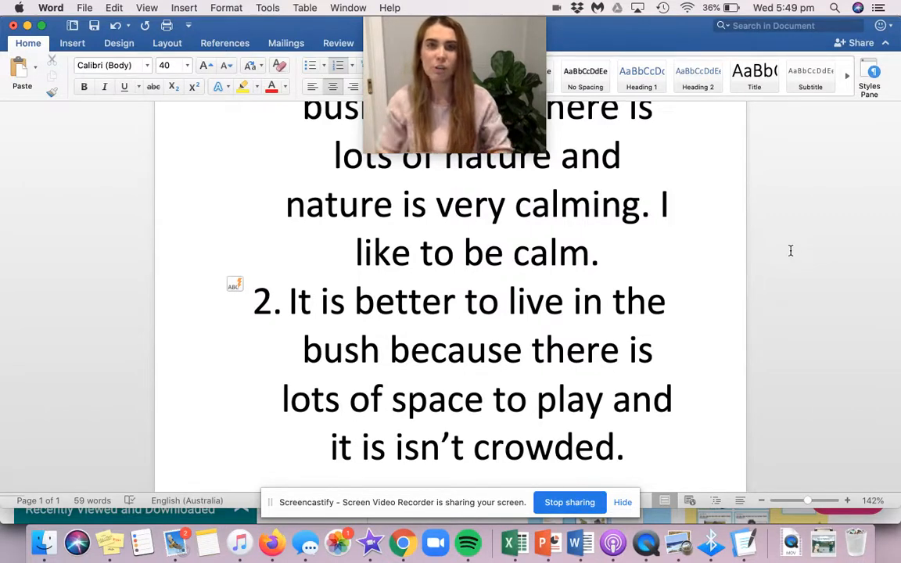
{"action": "left_click", "coordinate": [635, 447]}
{"action": "type", "text": "3."}
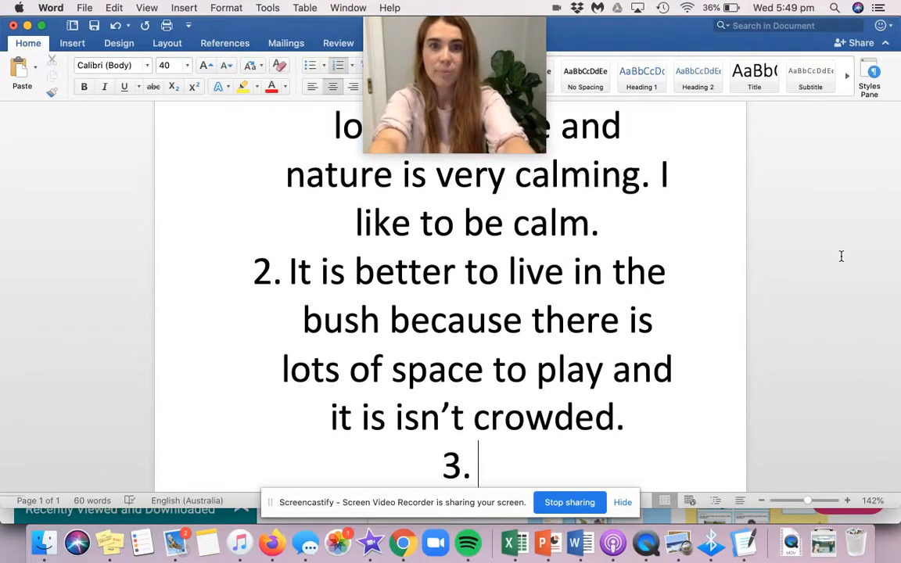
Write reason 3: it is better to live in the bush because it is less polluted
{"action": "type", "text": "It is"}
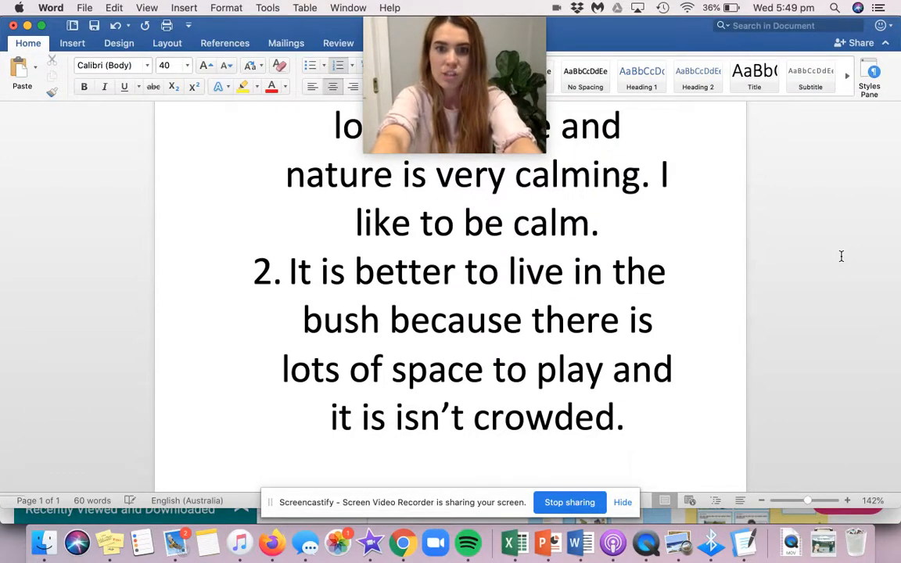
{"action": "type", "text": "3. It is better to live I the bush"}
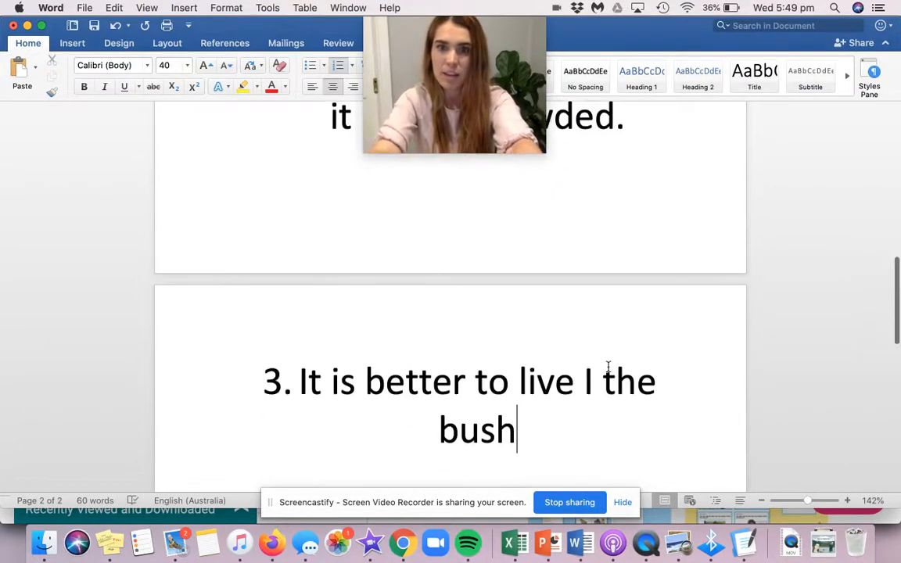
{"action": "type", "text": "n"}
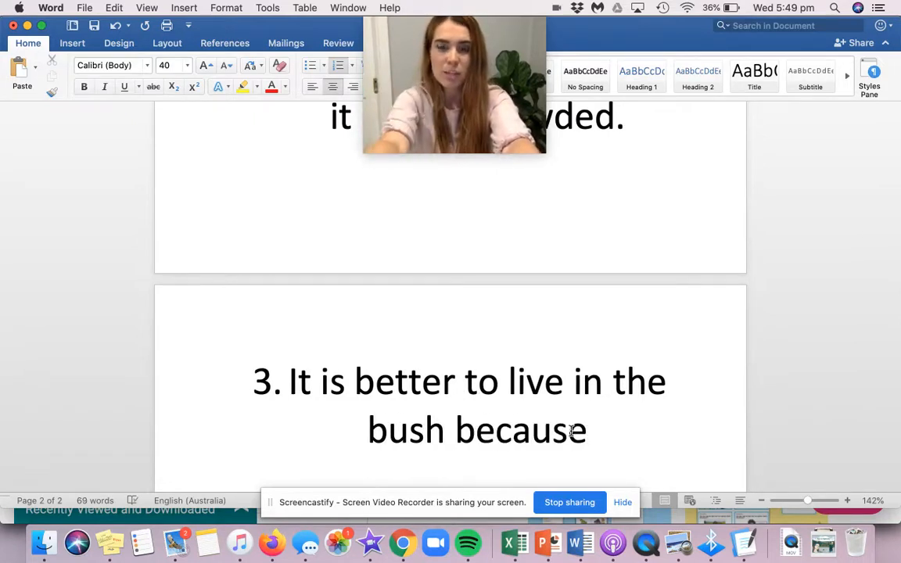
{"action": "left_click", "coordinate": [588, 428]}
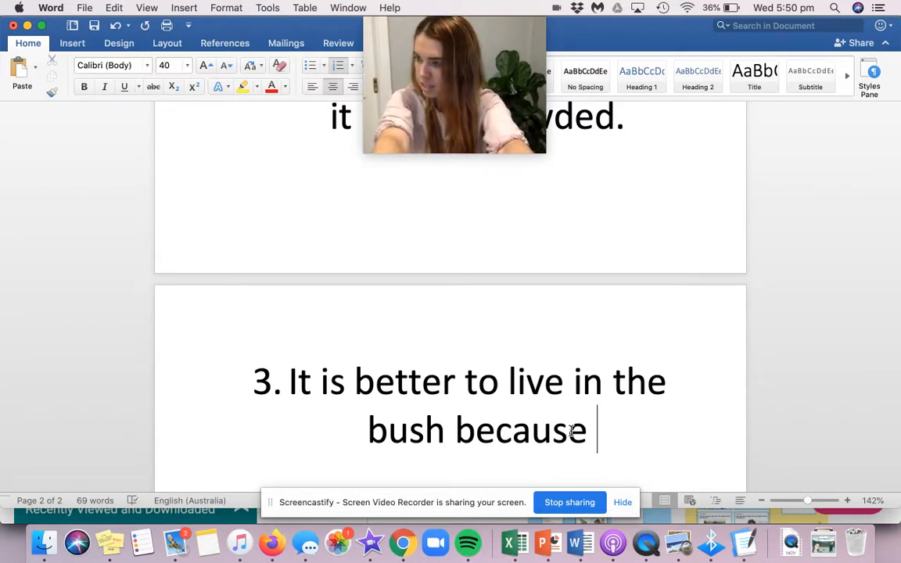
{"action": "type", "text": "it is"}
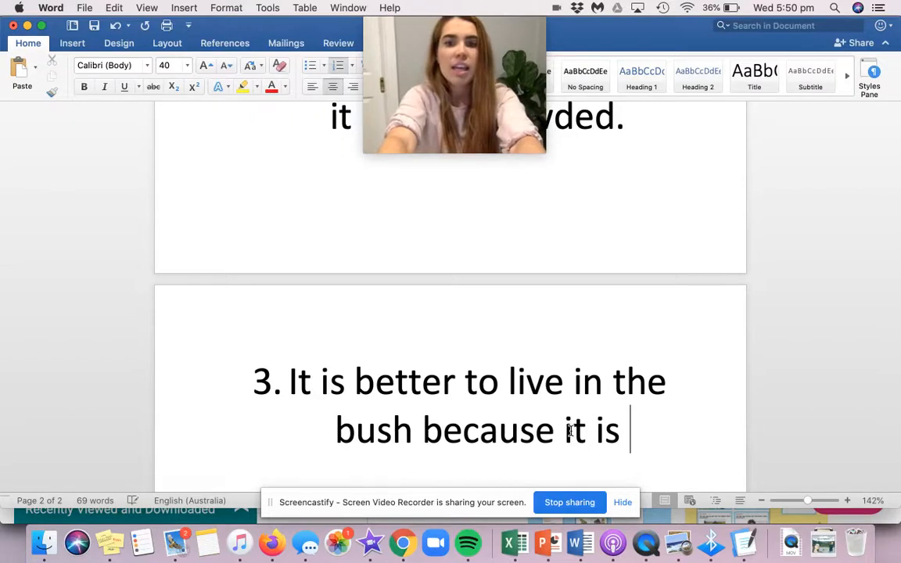
{"action": "type", "text": "less polluted. I"}
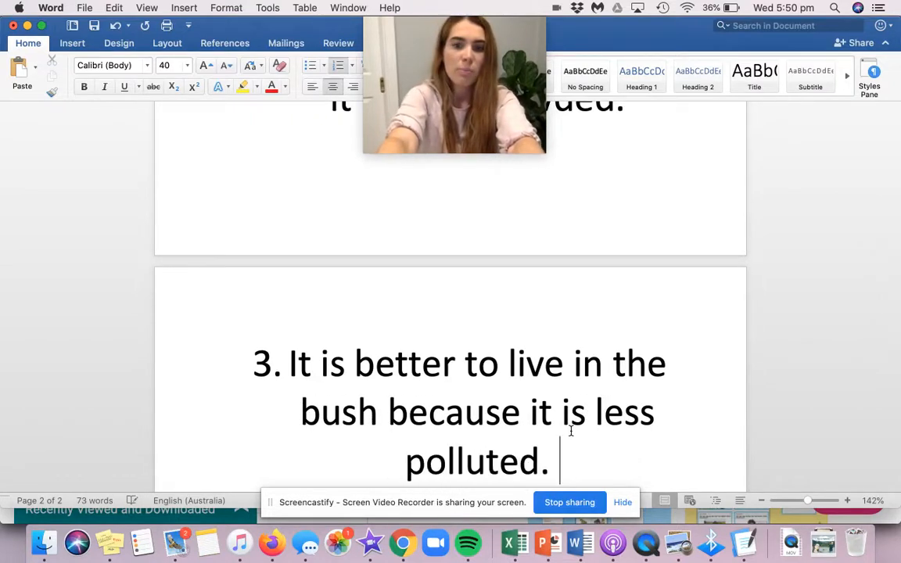
Add that pollution harms the planet and big cities have lots from cars, factories and litter
{"action": "type", "text": "P"}
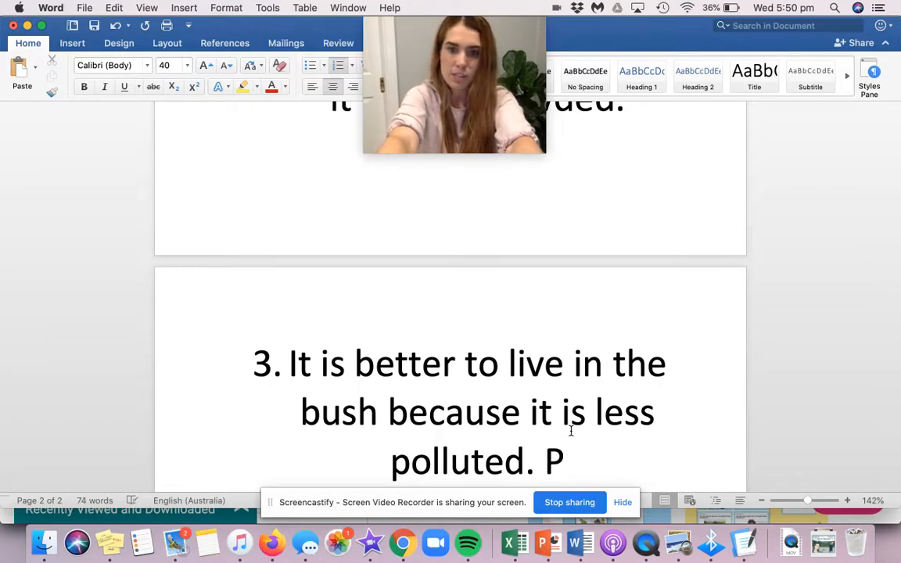
{"action": "type", "text": "ollution is bad"}
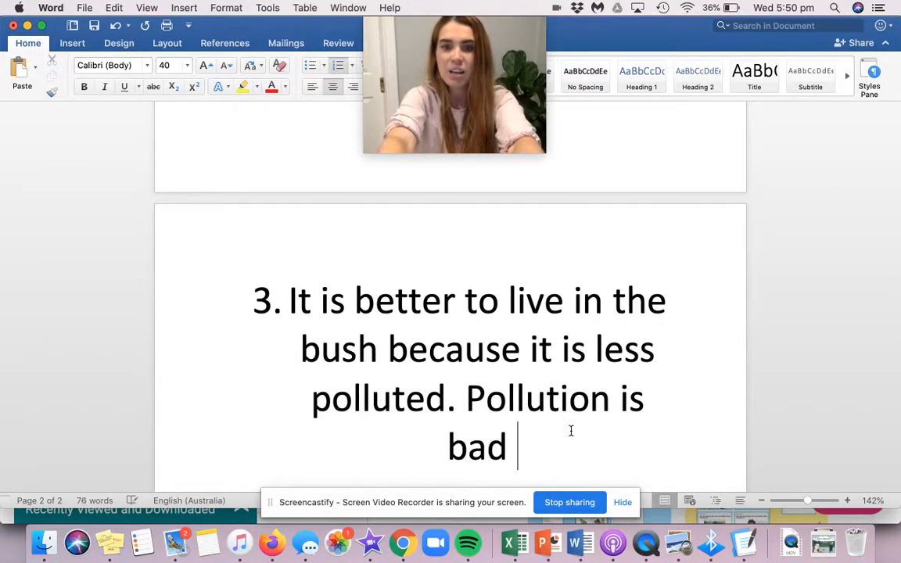
{"action": "type", "text": "for our planet"}
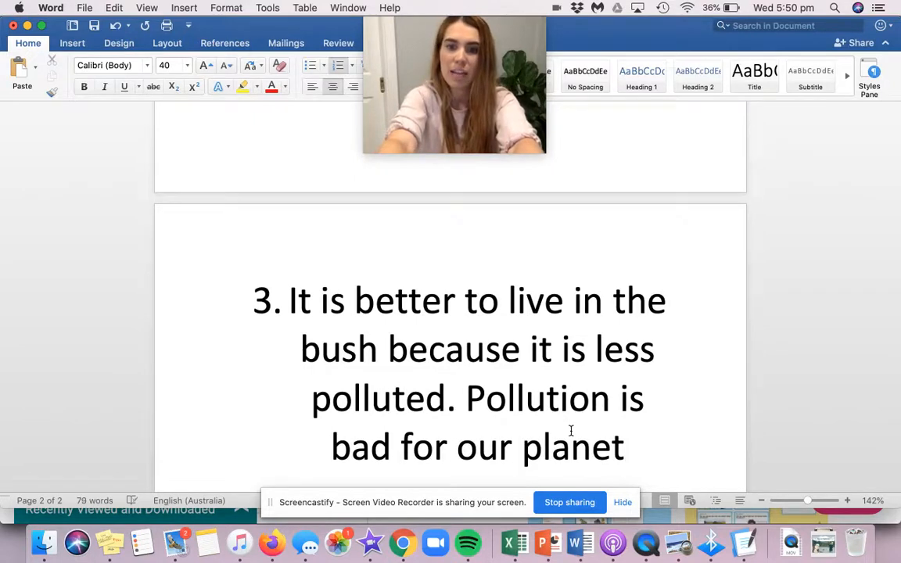
{"action": "type", "text": "and there is lots of pollution in bi"}
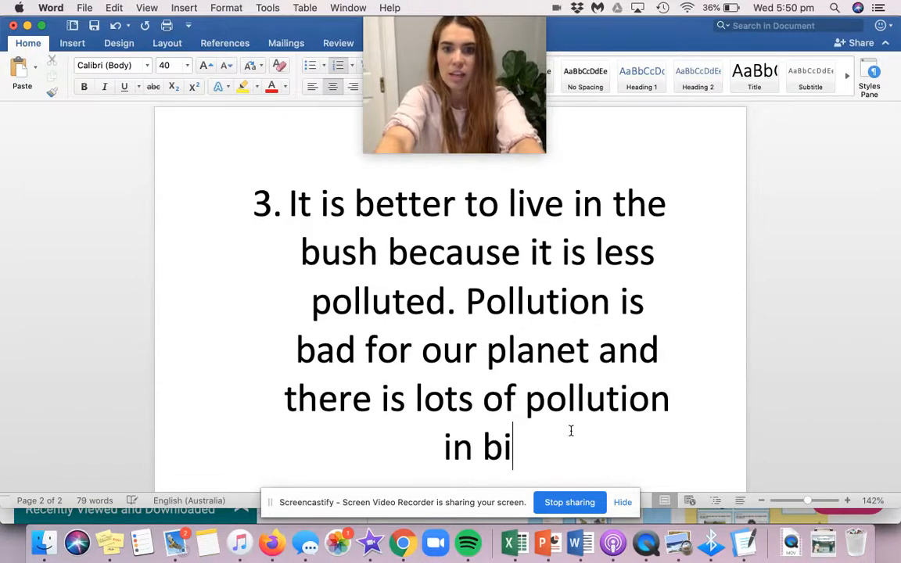
{"action": "type", "text": "g cities. Car"}
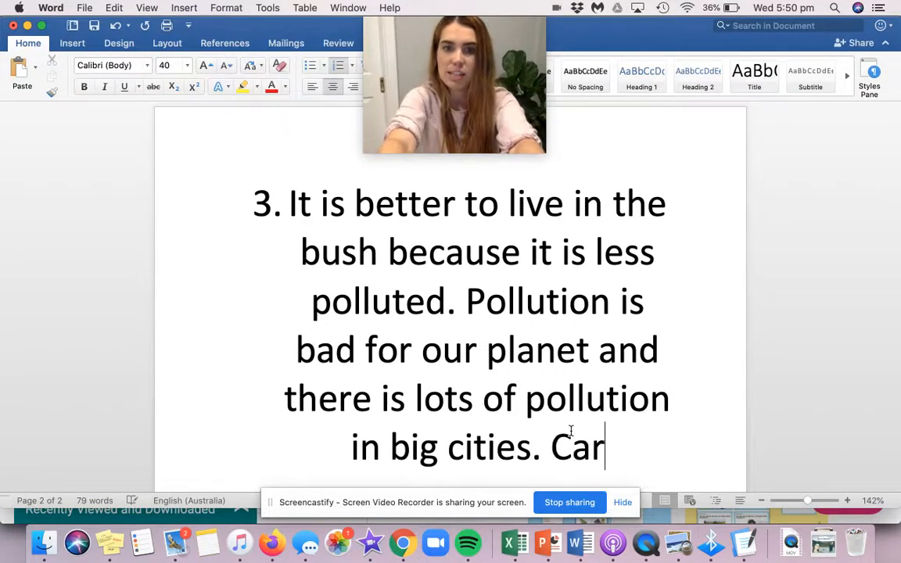
{"action": "type", "text": "s makes pollu"}
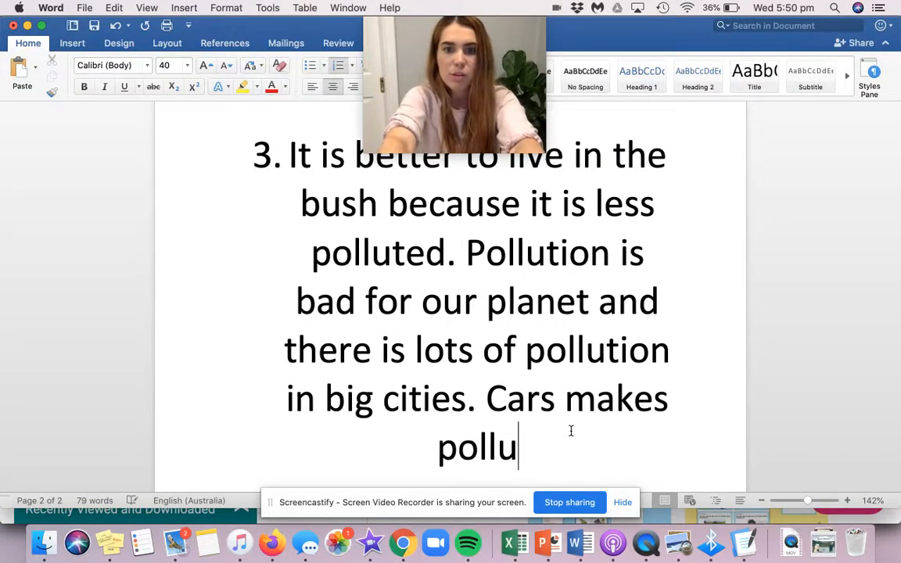
{"action": "type", "text": "tion, facto"}
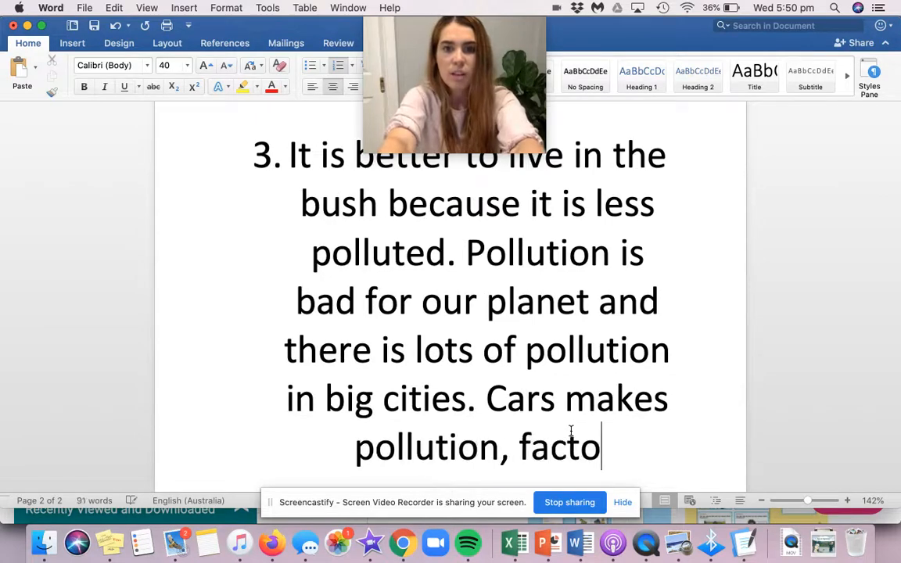
{"action": "type", "text": "ries make pollution and people can"}
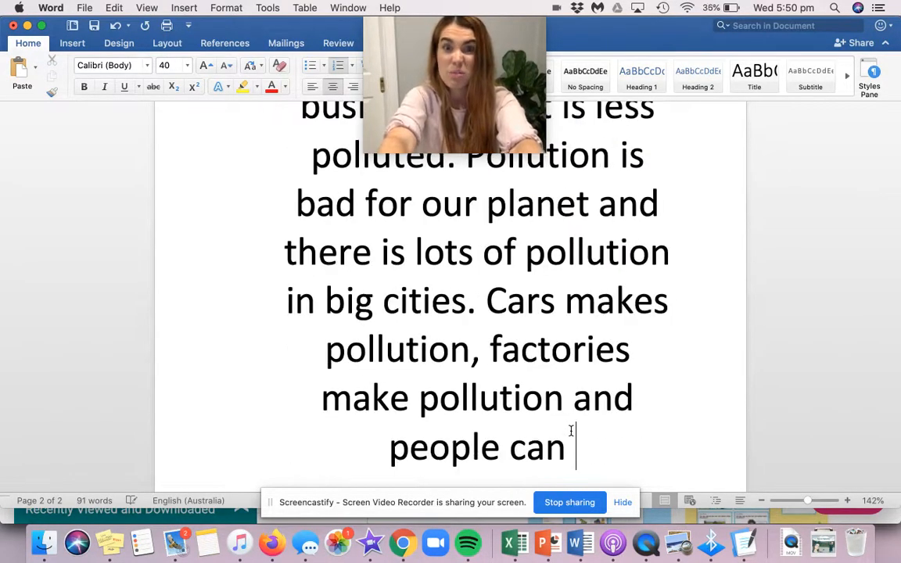
{"action": "type", "text": "make pollution when they litter."}
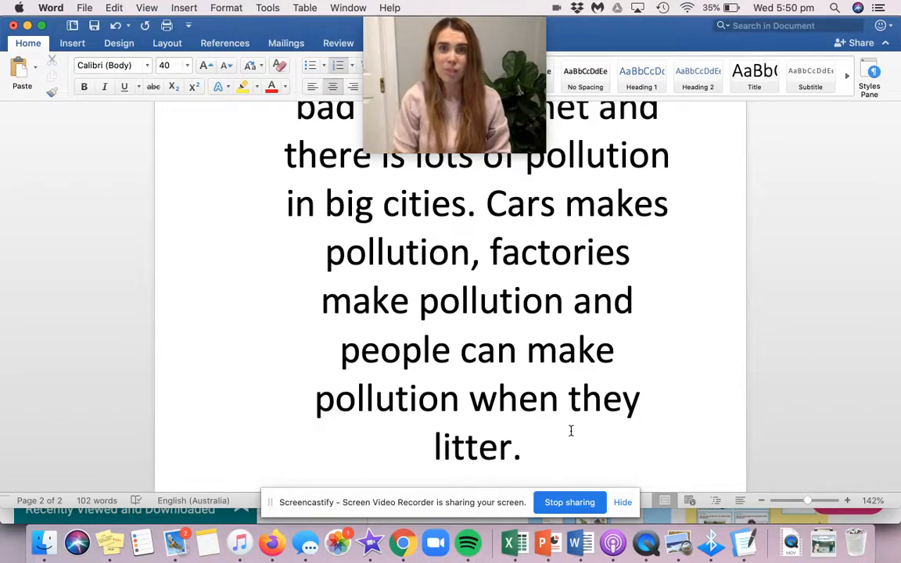
{"action": "left_click", "coordinate": [532, 446]}
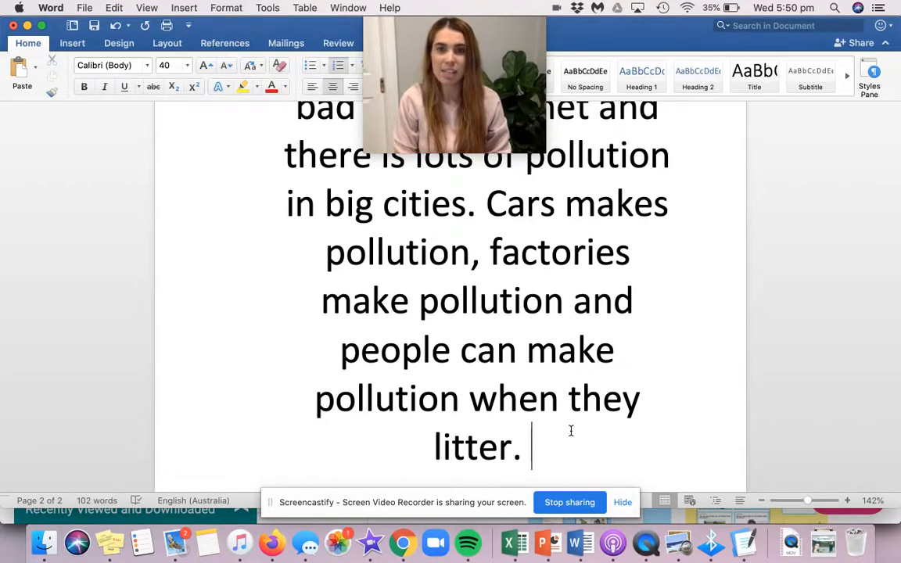